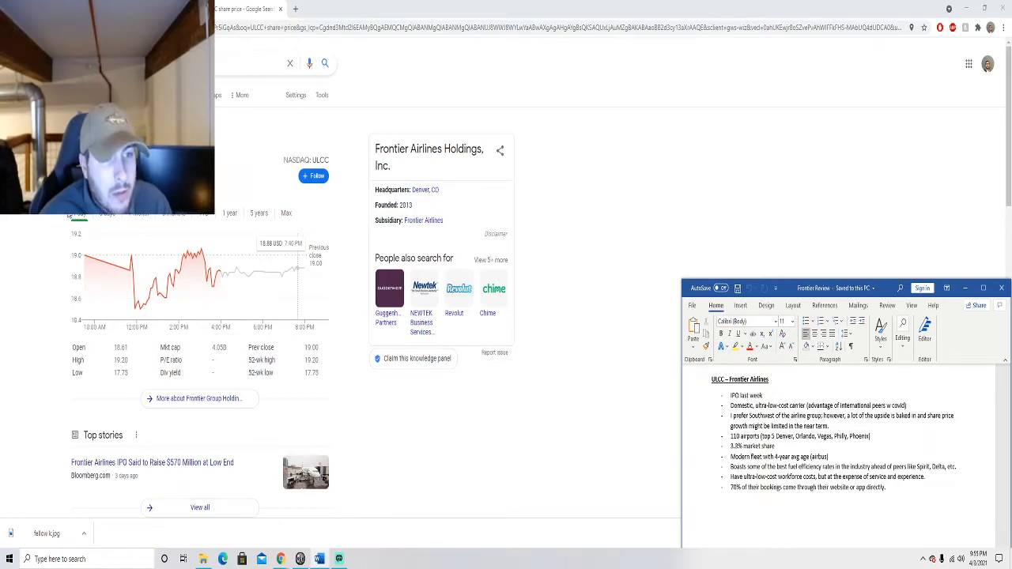
{"action": "mouse_move", "coordinate": [409, 420]}
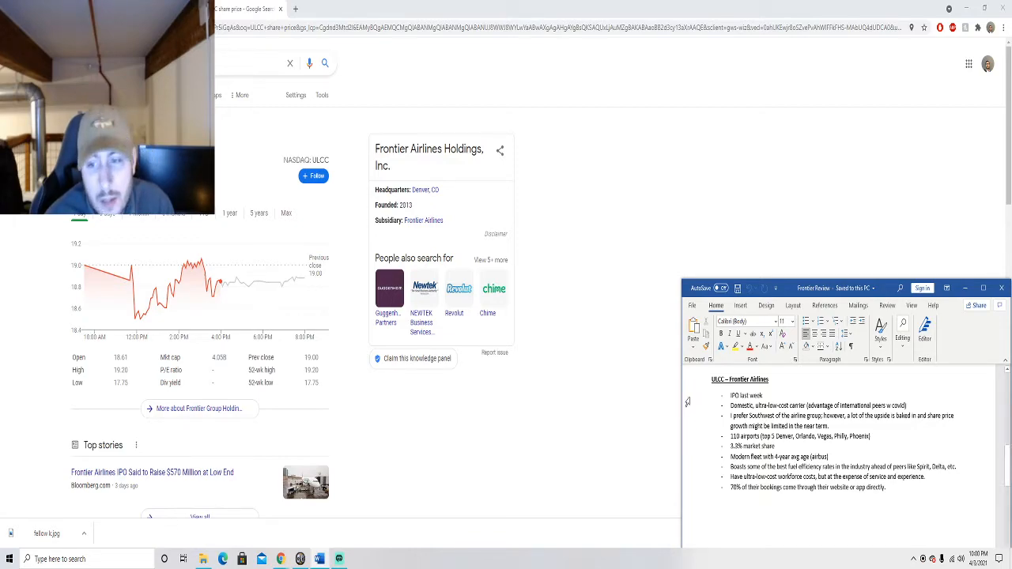
Scroll through the Statista chart of Frontier Airlines' operating revenue, 2004–2019.
{"action": "scroll", "scroll_direction": "down", "scroll_amount": 3}
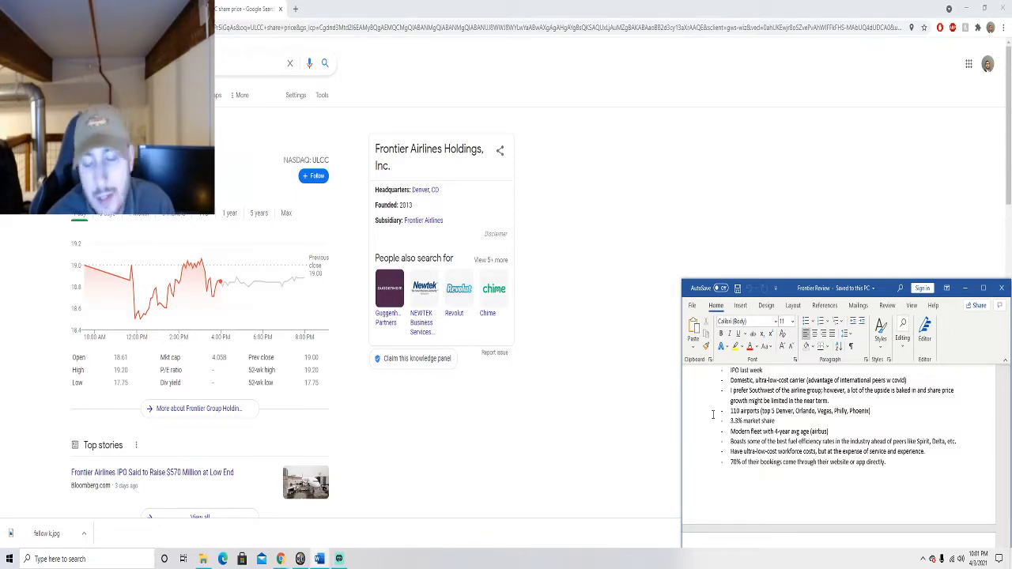
{"action": "scroll", "scroll_direction": "down", "scroll_amount": 3}
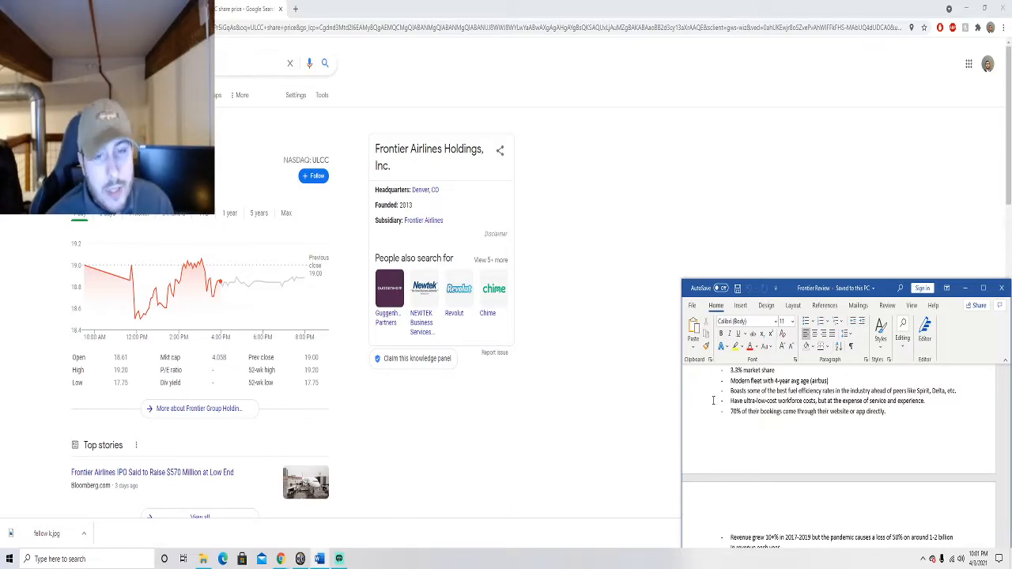
{"action": "scroll", "scroll_direction": "down", "scroll_amount": 3}
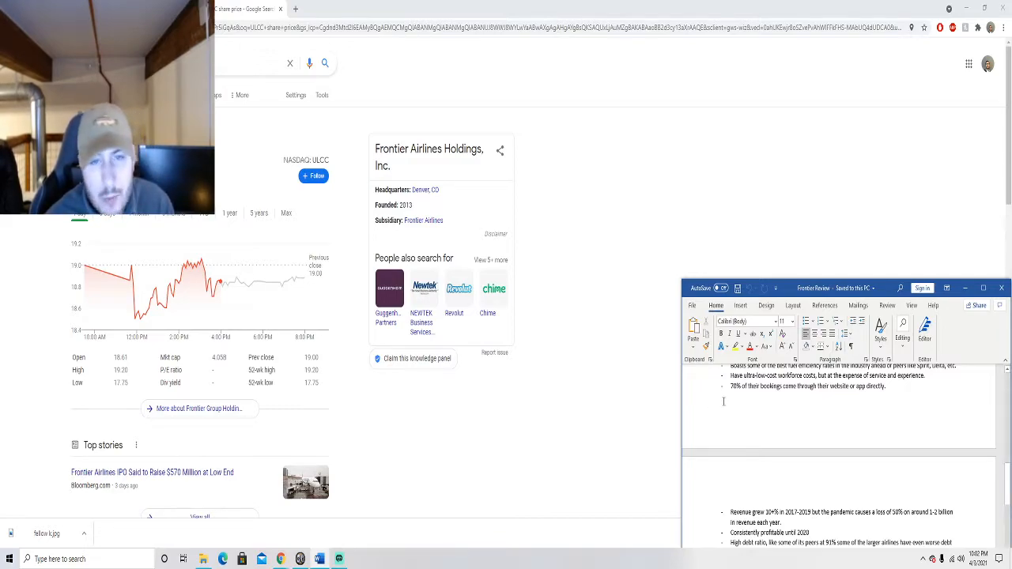
{"action": "scroll", "scroll_direction": "down", "scroll_amount": 3}
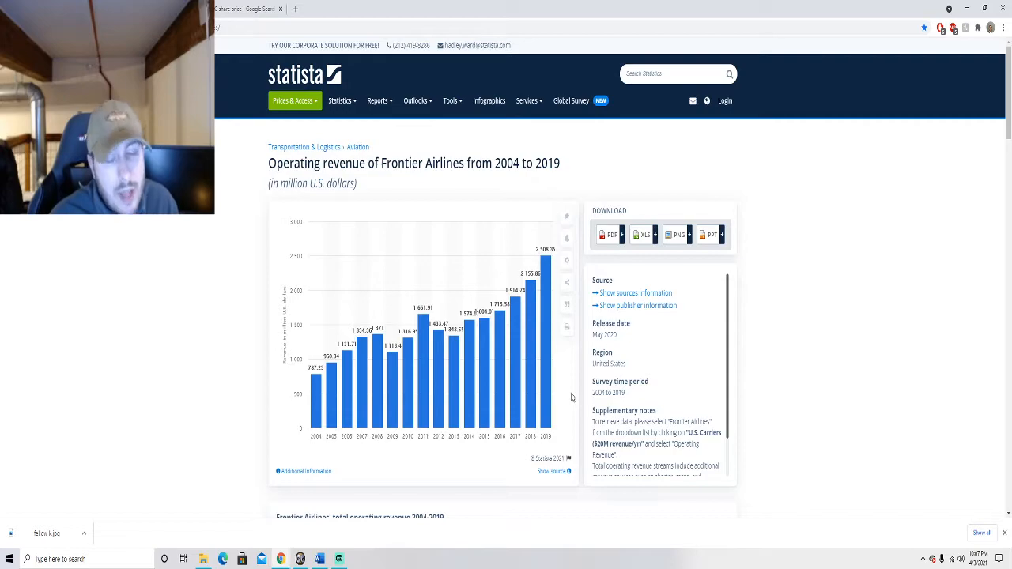
{"action": "mouse_move", "coordinate": [575, 396]}
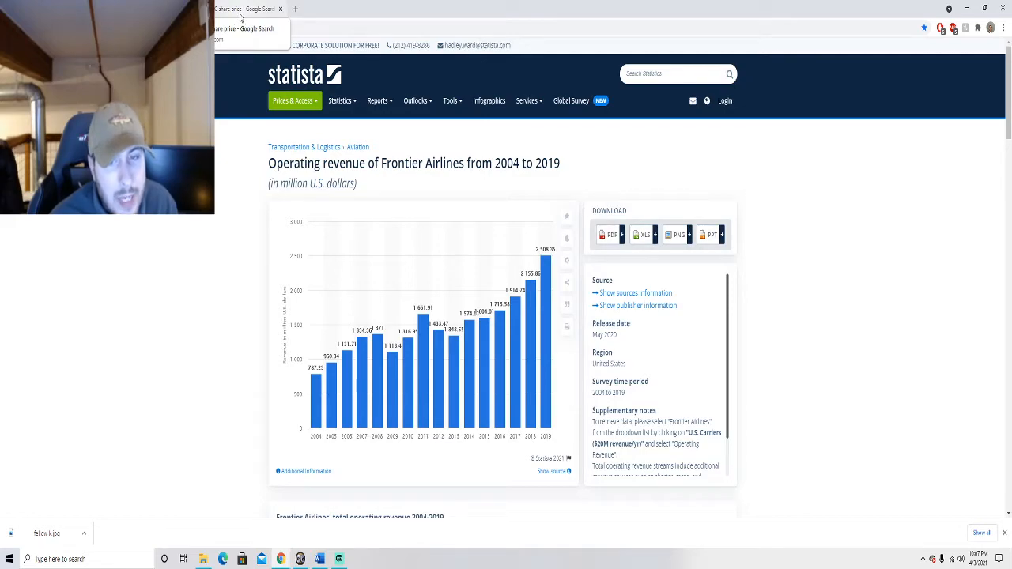
Go back to the Google ULCC share price results, then restore the Frontier notes in Word.
{"action": "left_click", "coordinate": [245, 8]}
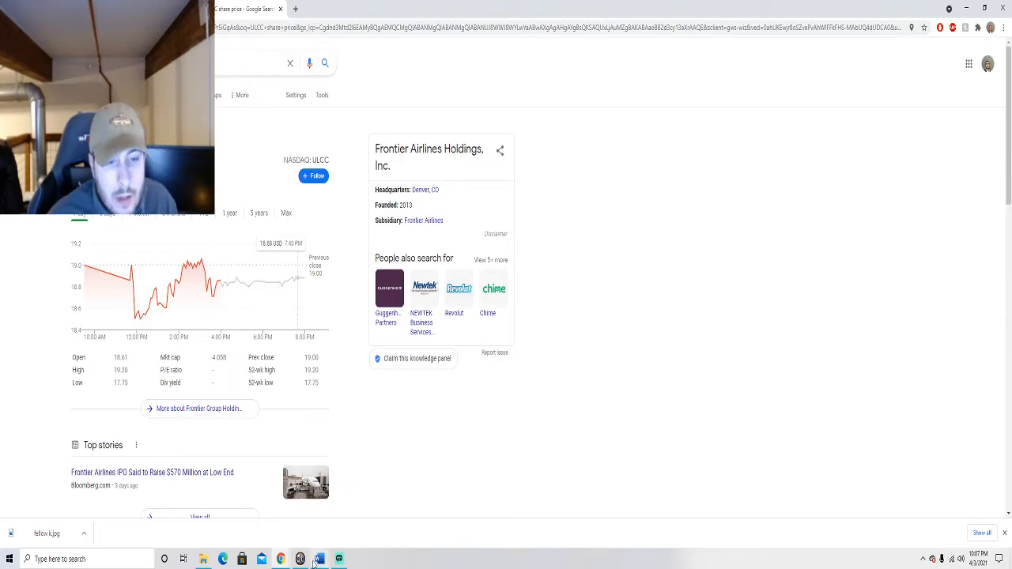
{"action": "left_click", "coordinate": [319, 559]}
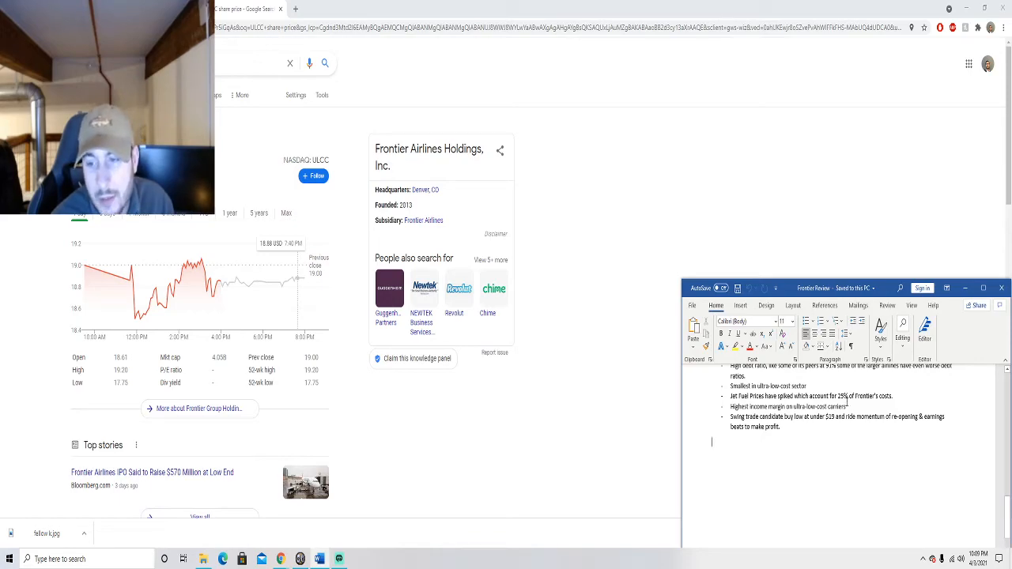
{"action": "double_click", "coordinate": [788, 406]}
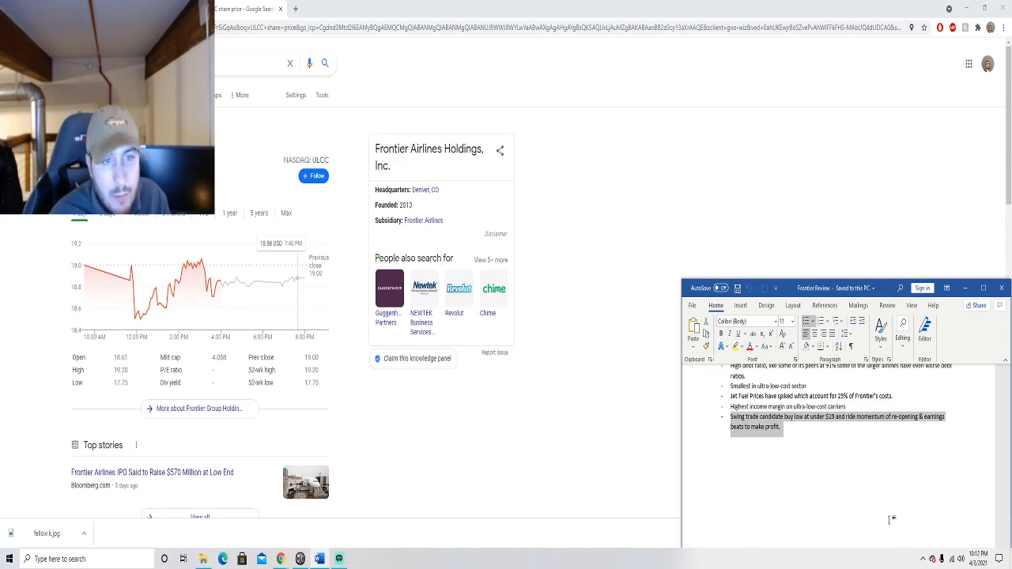
{"action": "mouse_move", "coordinate": [618, 522]}
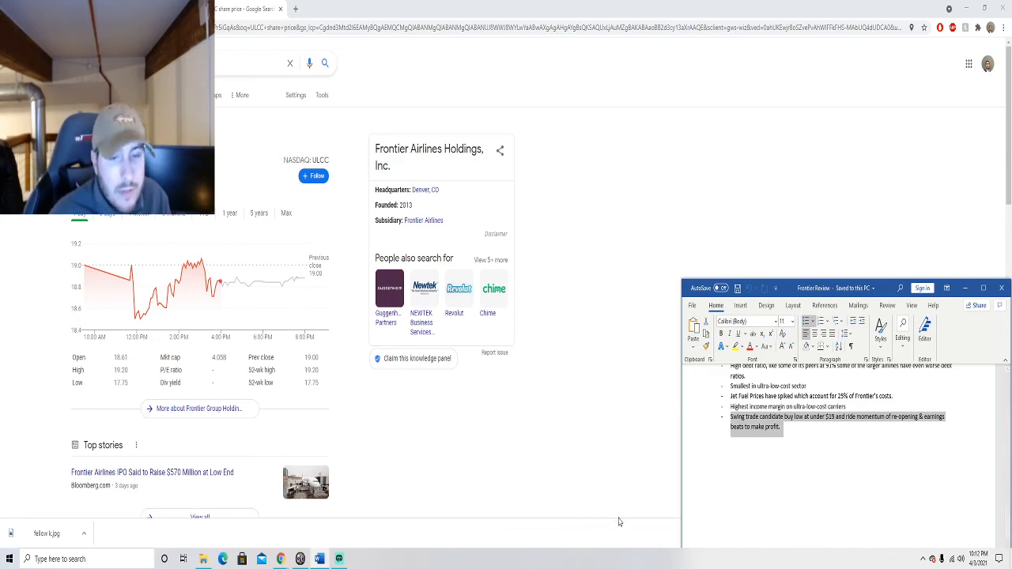